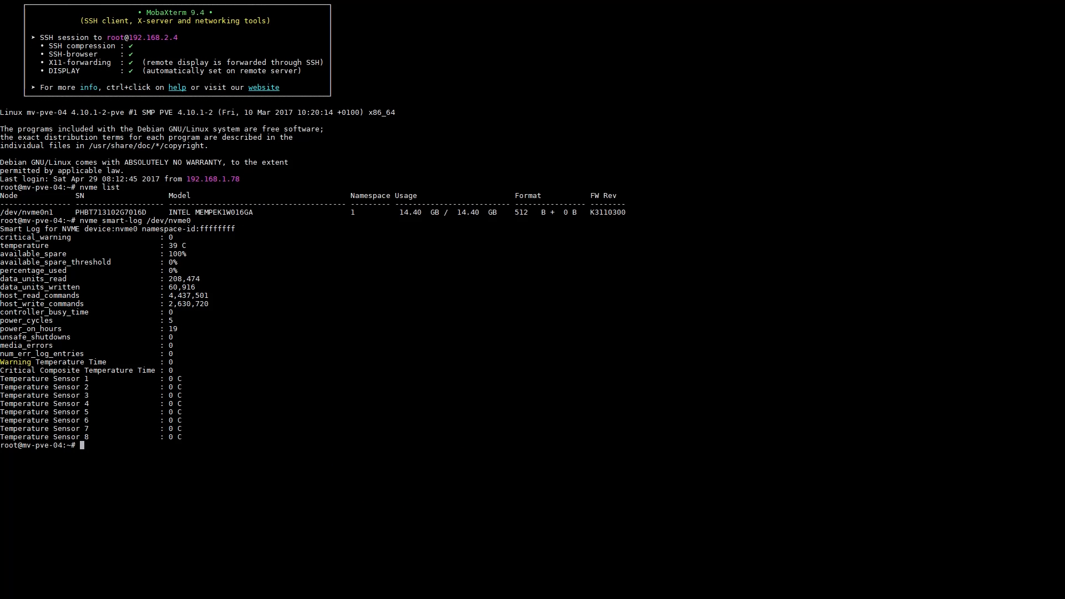
Step: Add nvme0n1 to mainpool as cache, then as log, removing it after each status check
double_click(248, 211)
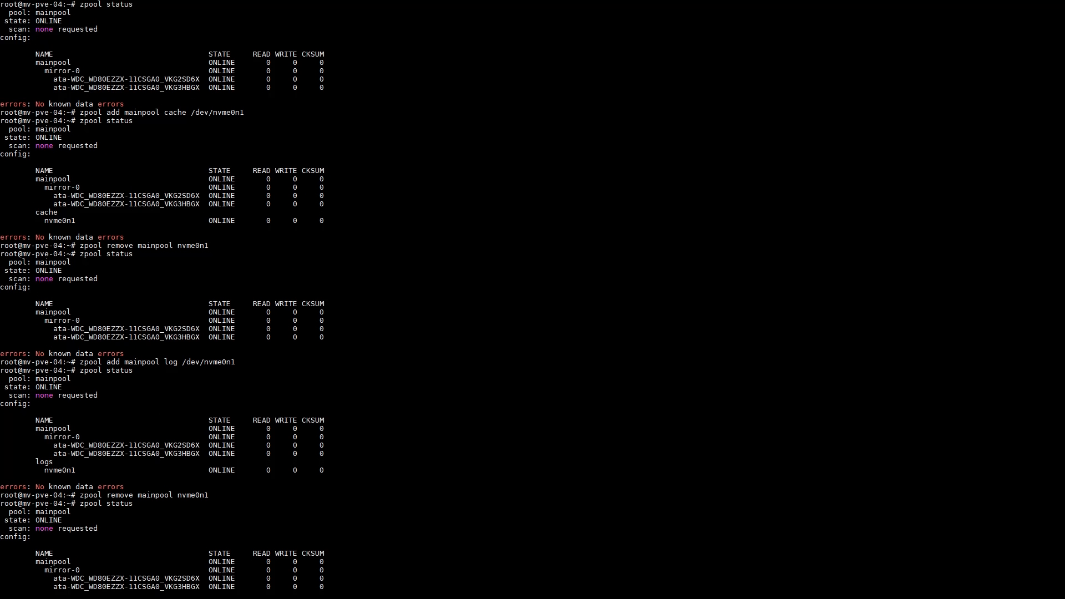
Step: Switch from the MobaXterm session to the Intel Optane Memory webpage
scroll(down, 3)
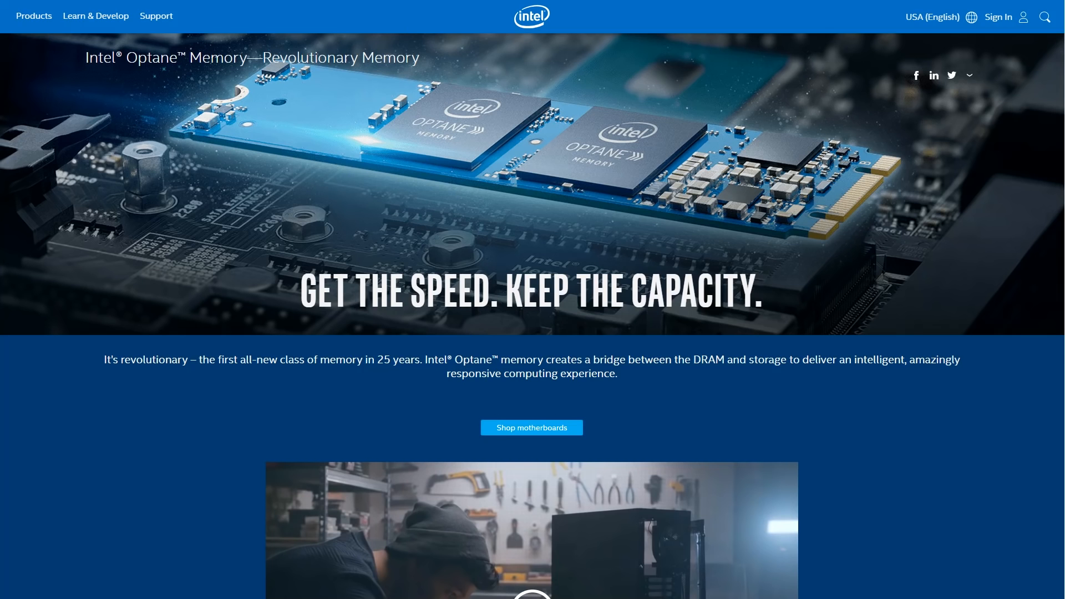
Step: Scroll past Easy Installation to the product information and requirements table
scroll(down, 3)
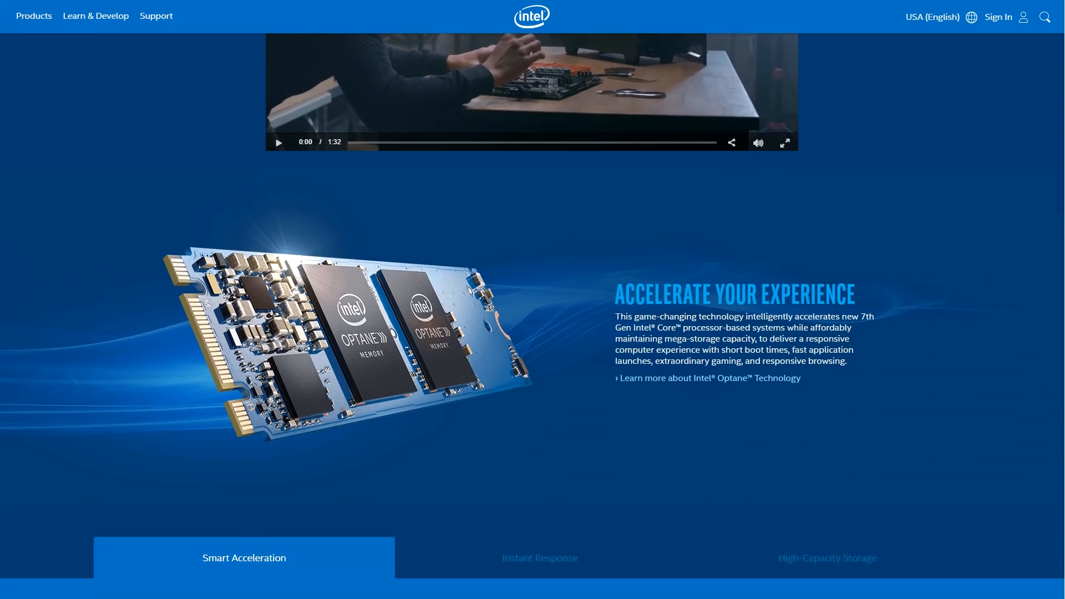
scroll(down, 3)
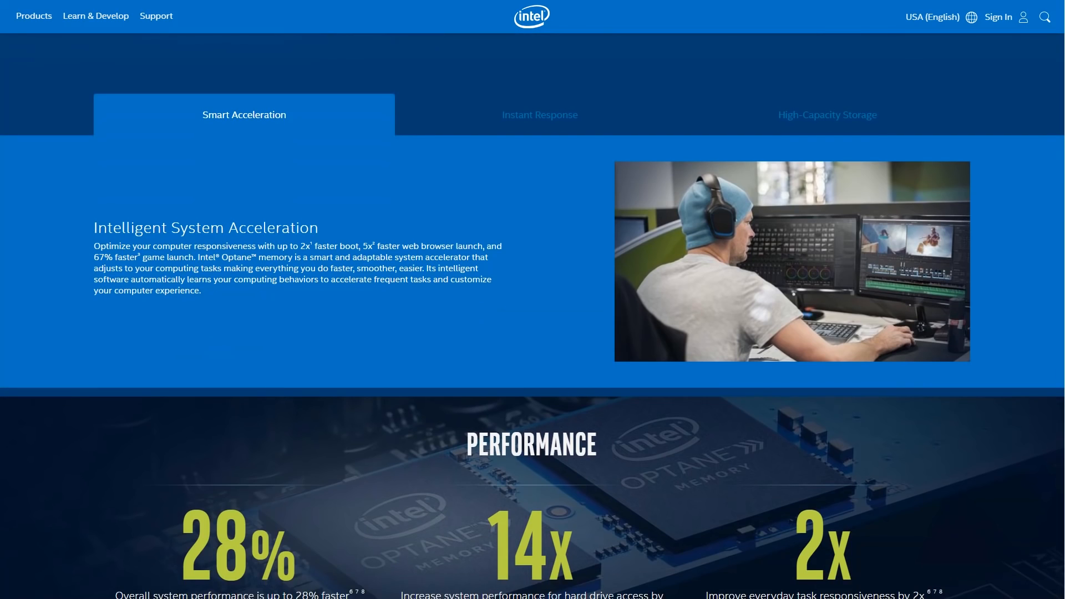
scroll(down, 3)
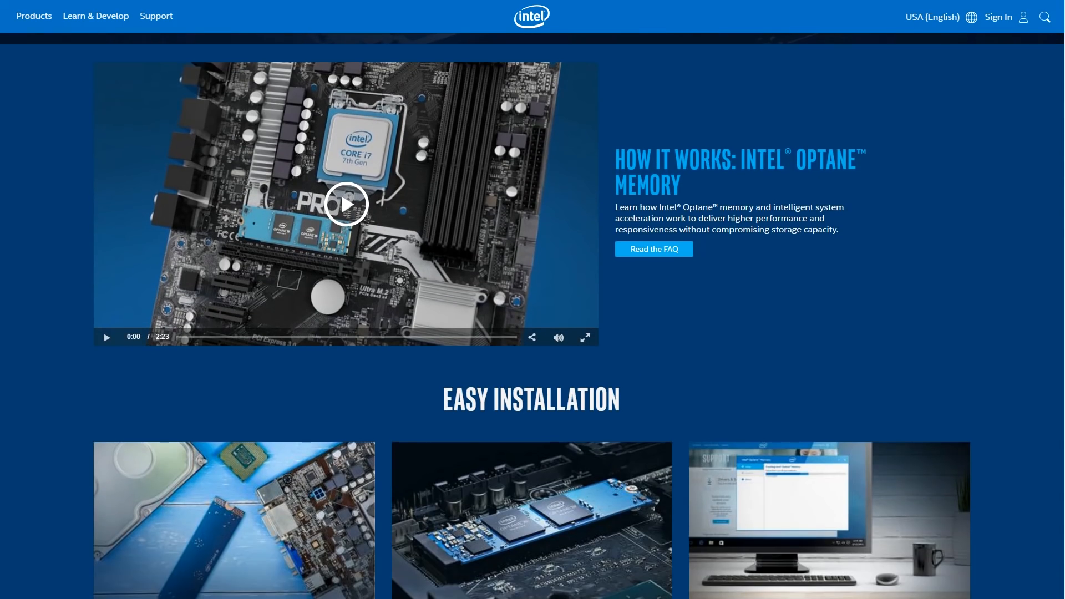
scroll(down, 3)
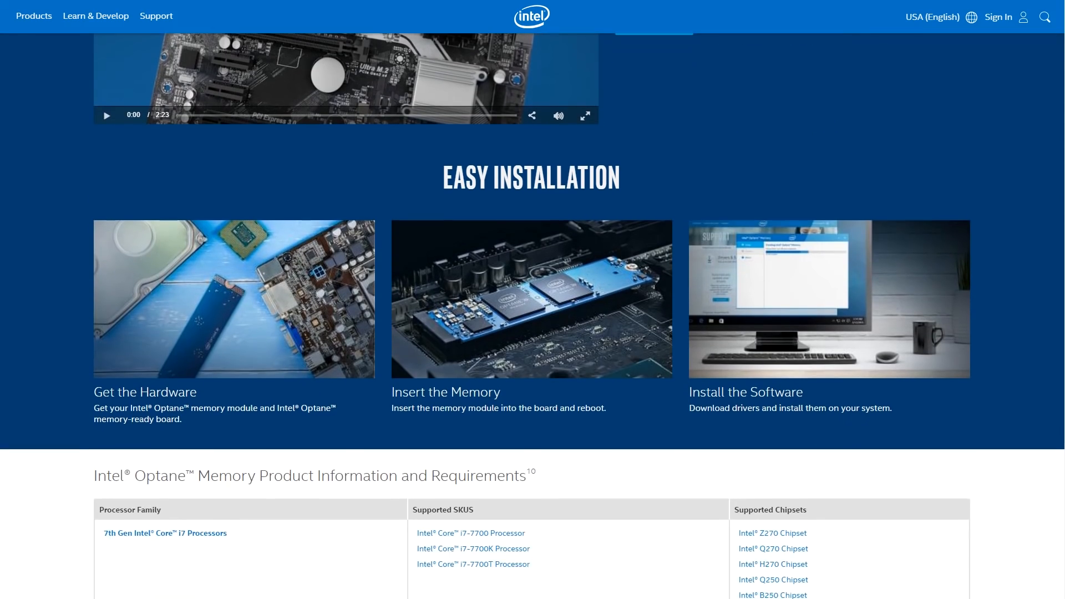
scroll(down, 3)
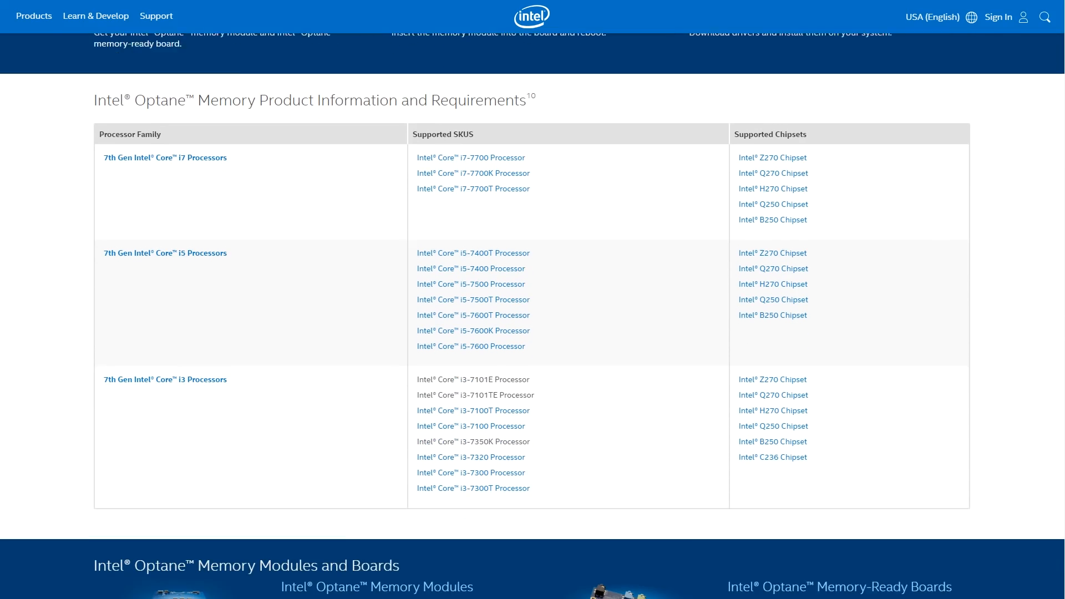
Step: Select the 'Intel Optane Memory Product Information and Requirements' heading text
scroll(down, 3)
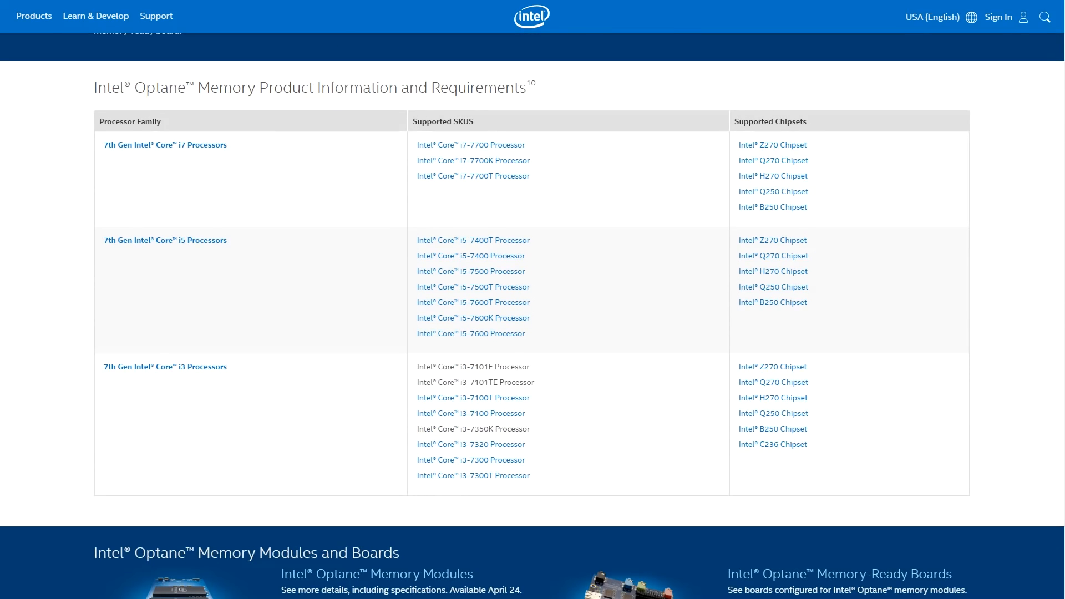
triple_click(310, 87)
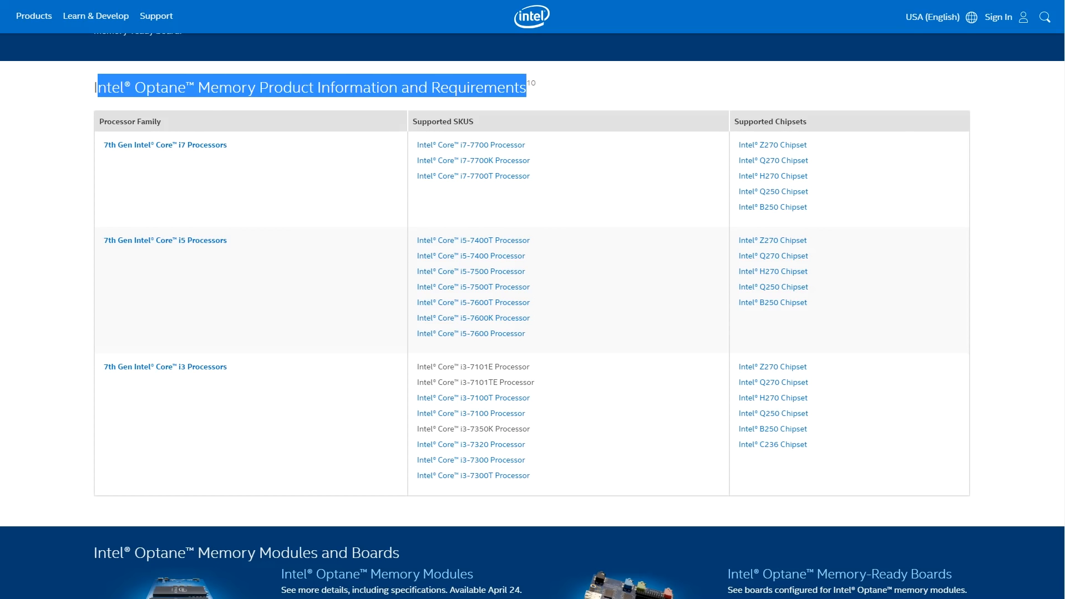